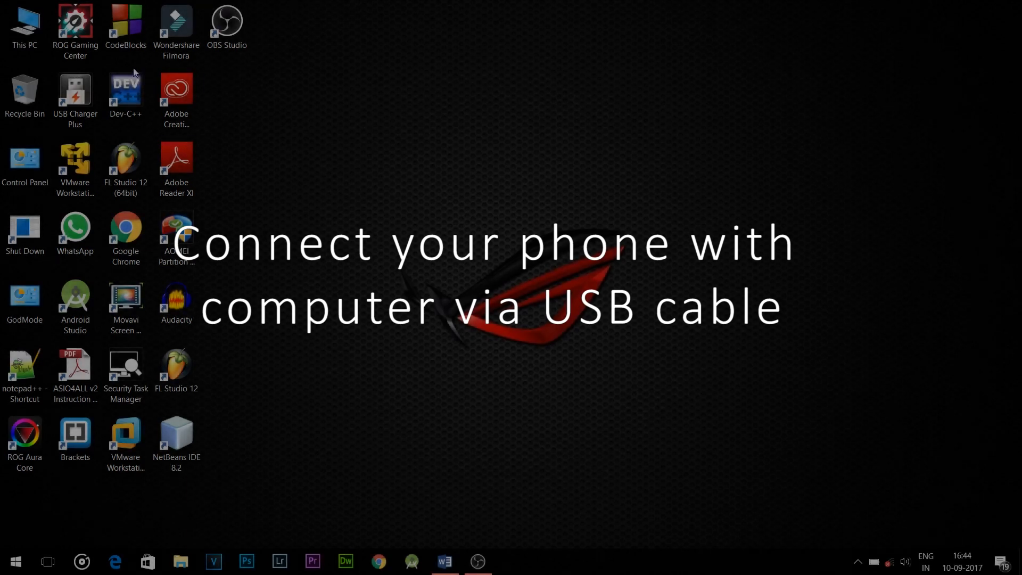
Open a command window inside the C:\adb folder from File Explorer
double_click(24, 24)
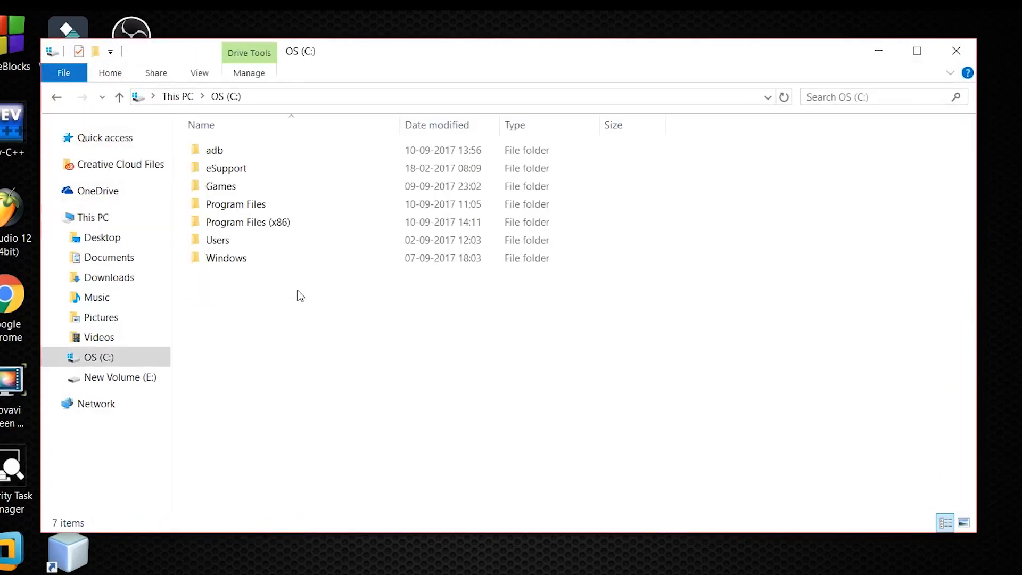
click(214, 150)
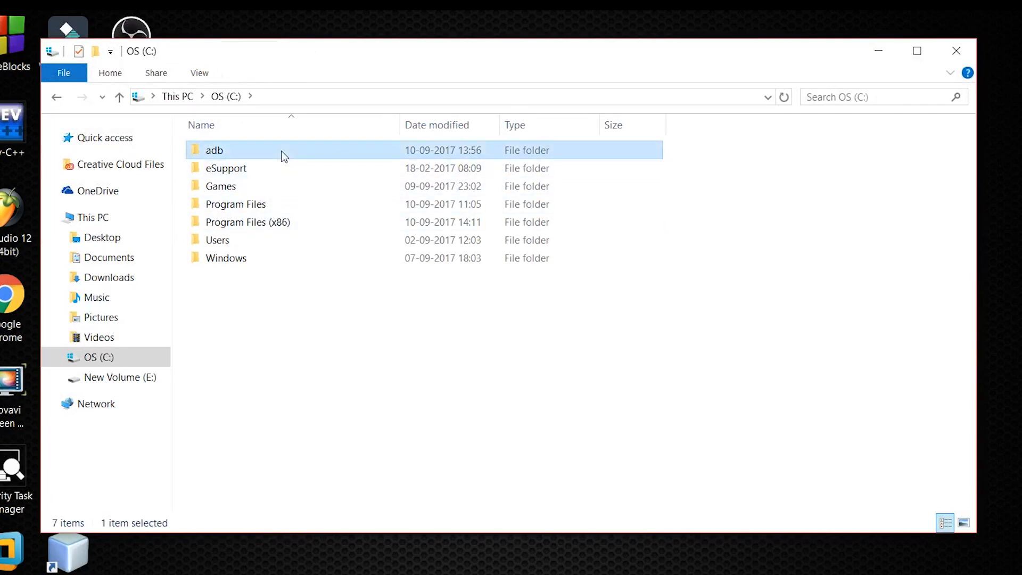
double_click(214, 150)
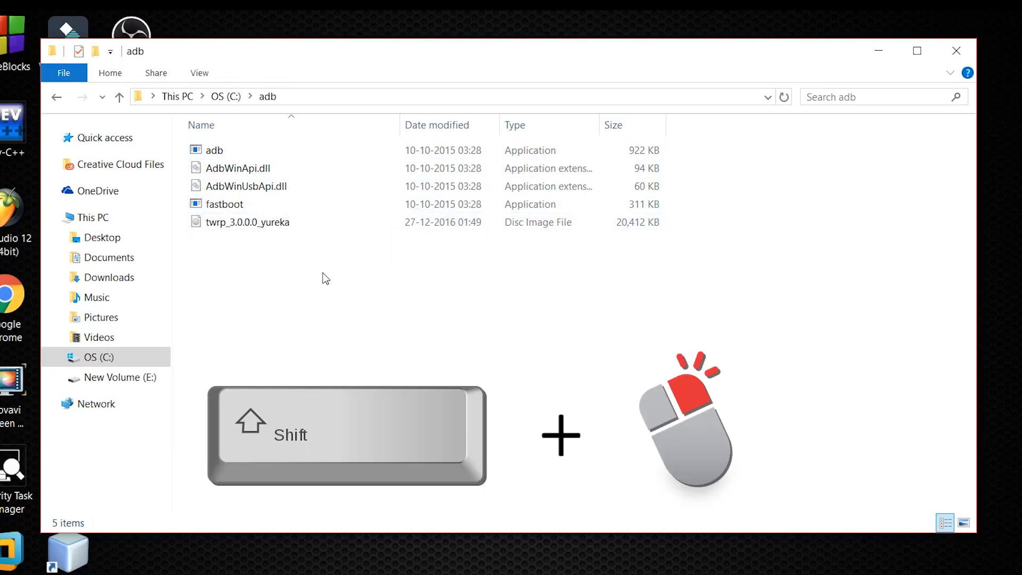
right_click(325, 278)
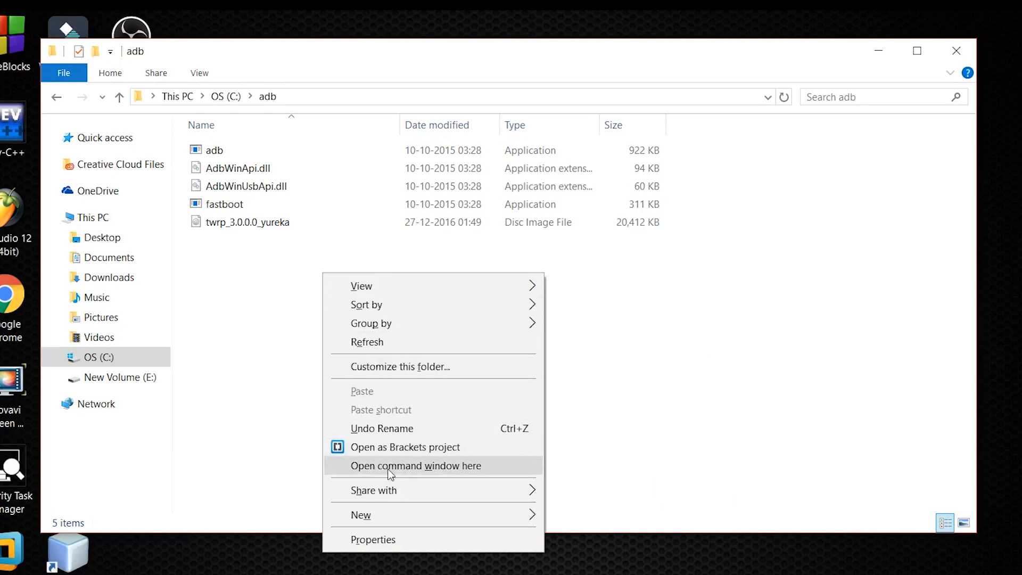
click(415, 465)
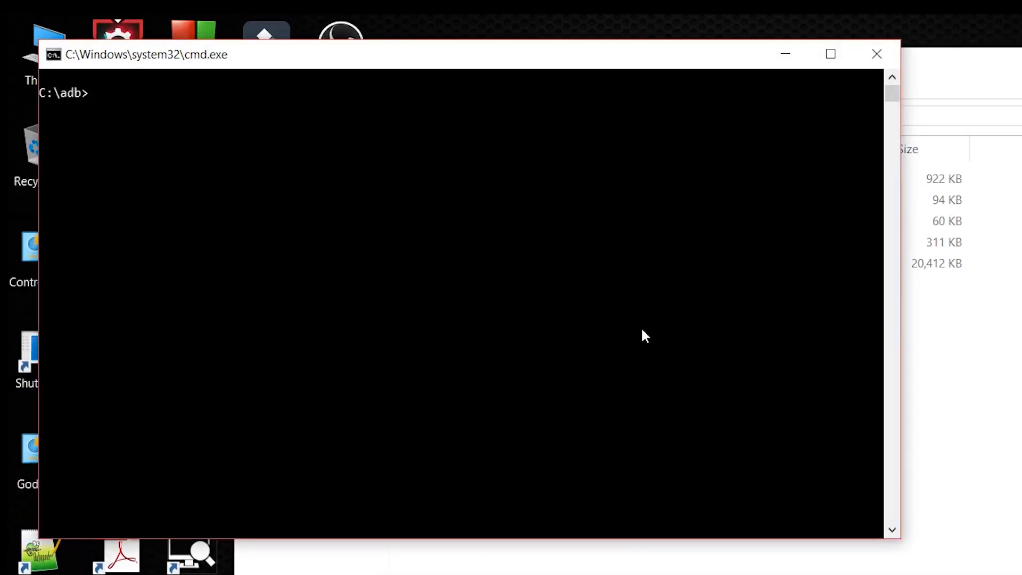
Run 'adb devices' to list the phone, then 'adb reboot bootloader'
text(adb)
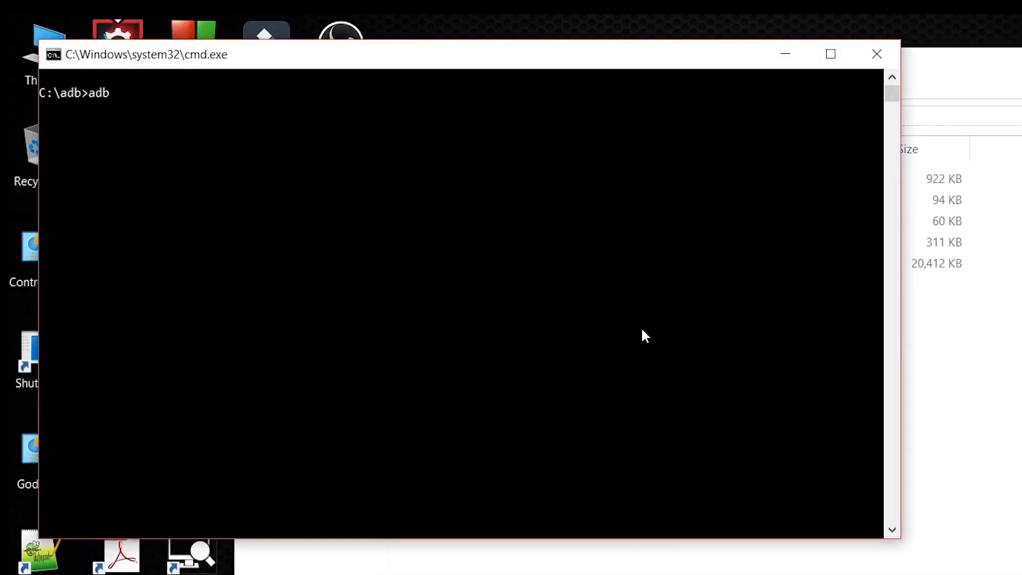
text(devices)
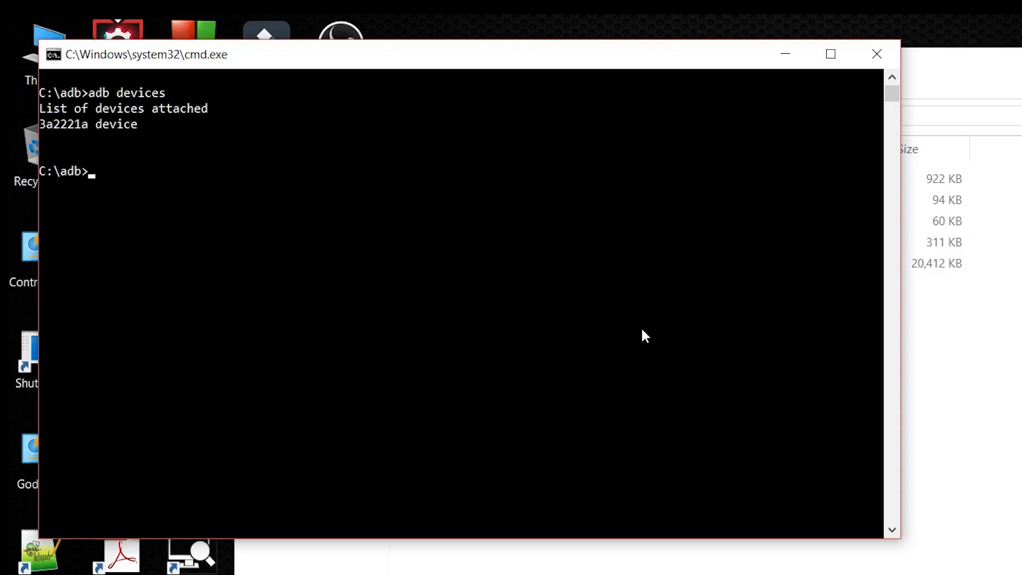
text(adb)
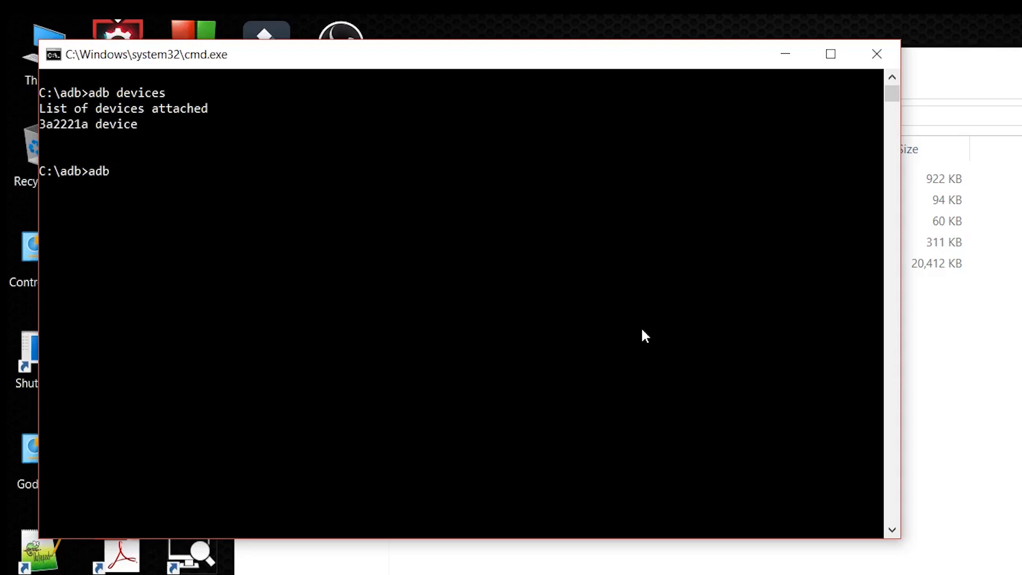
text(reboot bootloader)
text(fastboot)
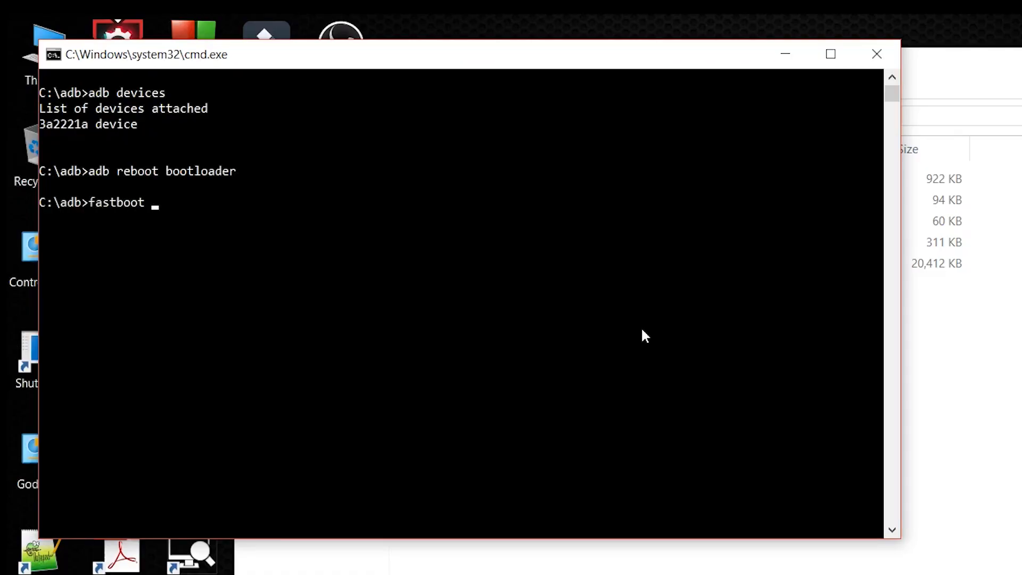
Run 'fastboot -i 0x1ebf devices' and enter the flash recovery command for twrp_3.0.0.0_yureka.img
text(-i 0x1ebf)
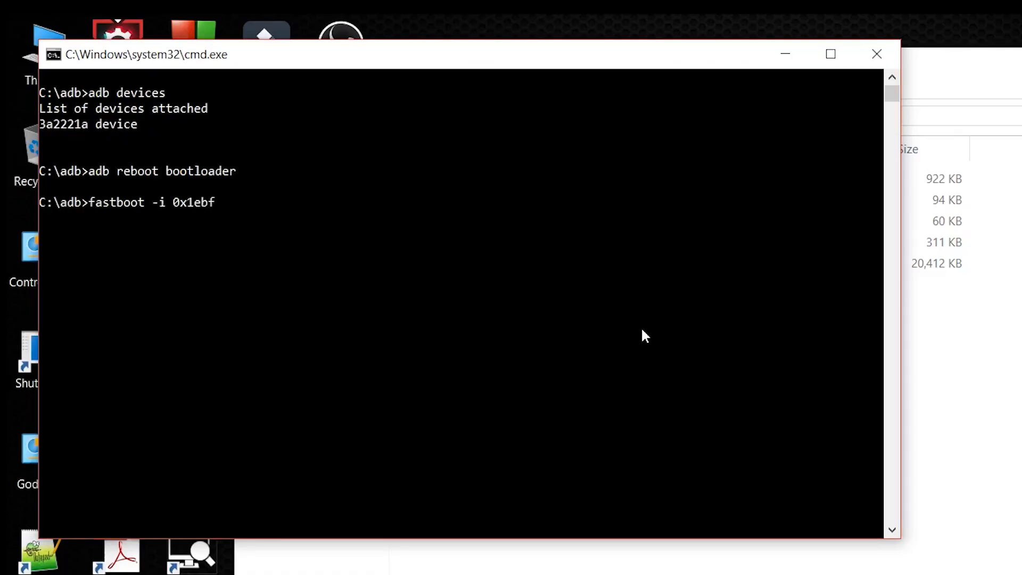
text(devices)
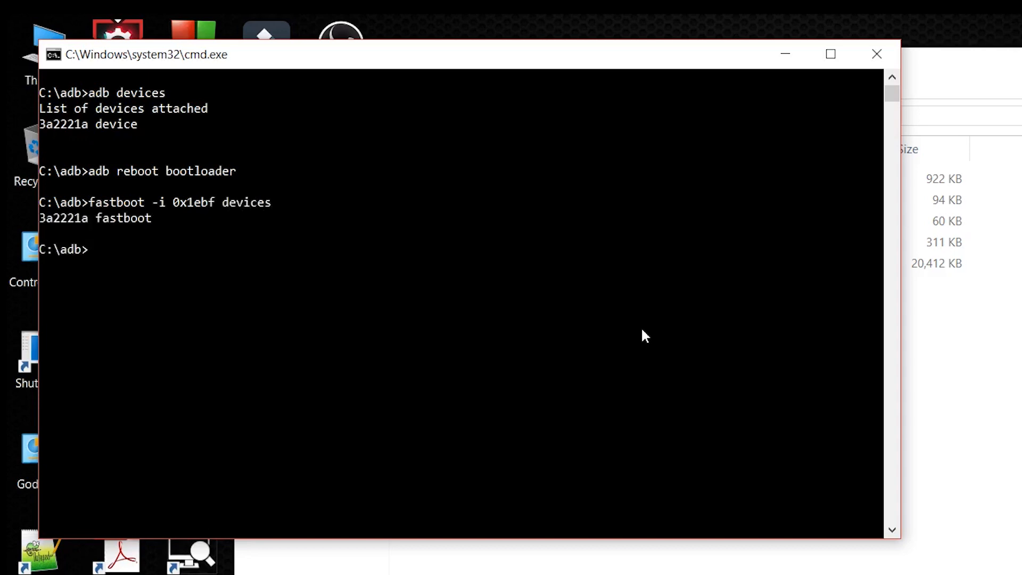
text(fastboot -i 0x1ebf f)
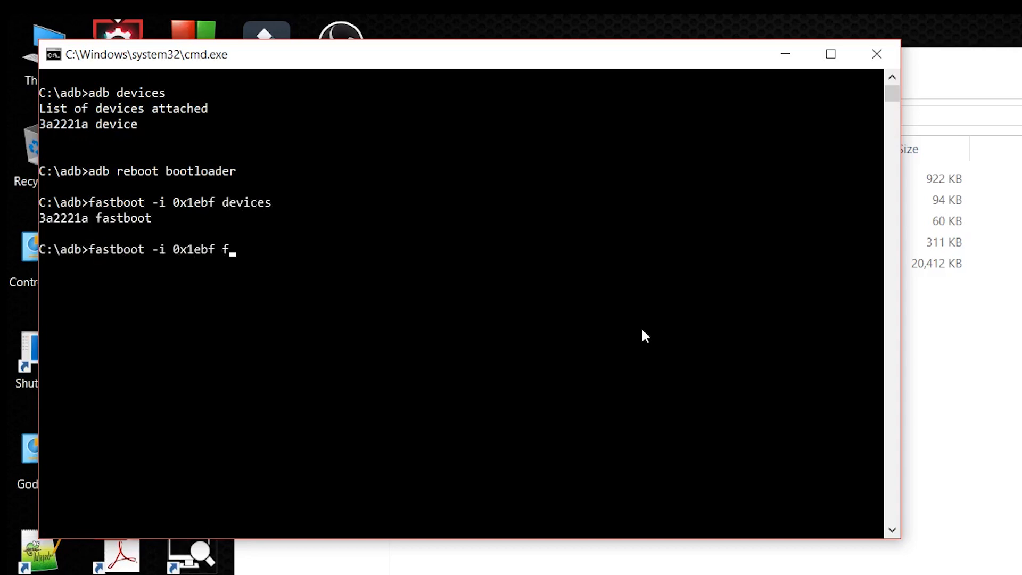
text(lash recovery)
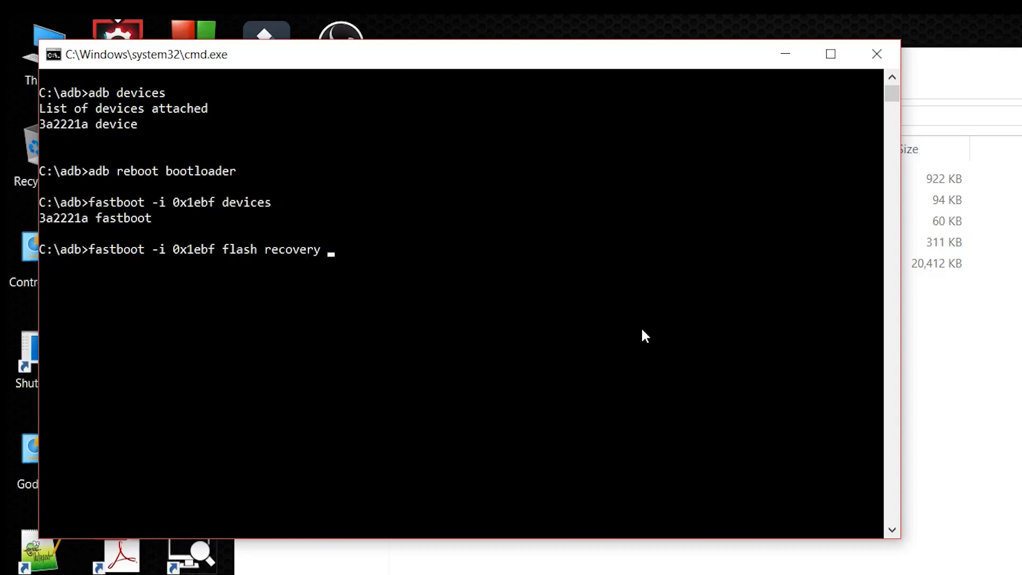
right_click(319, 168)
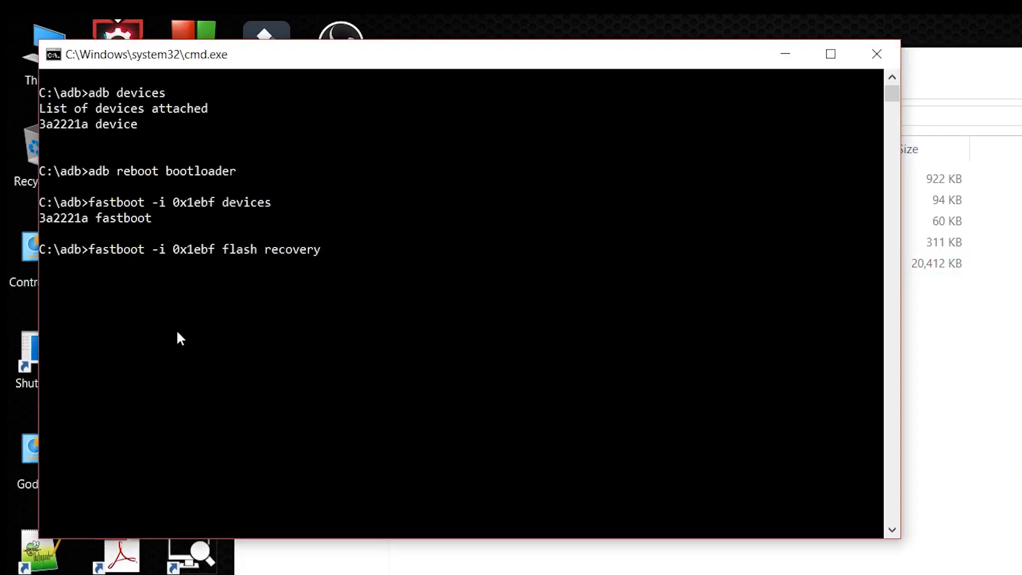
text(twrp_3.0.0.0_yureka.)
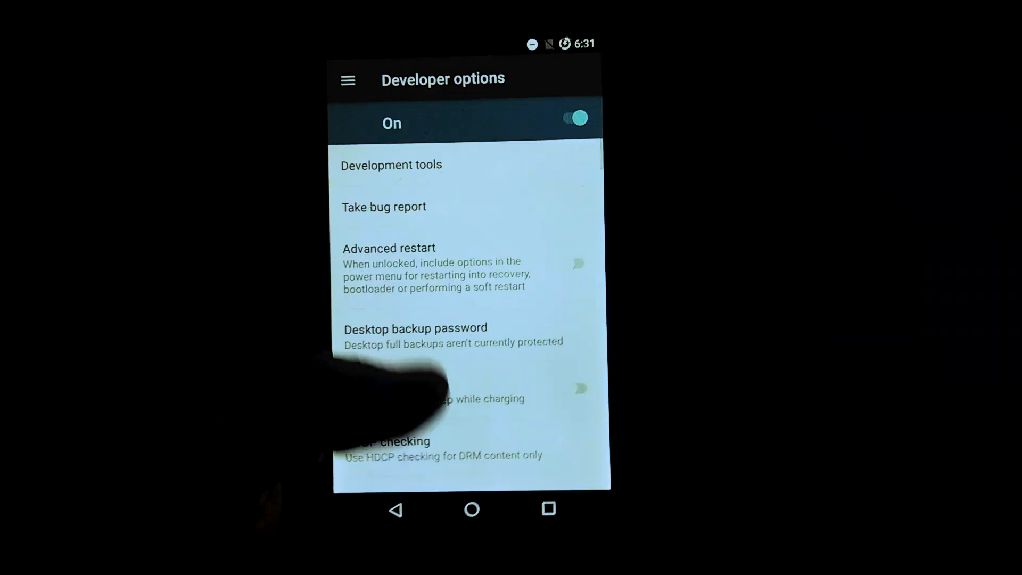
Turn on Advanced restart and restart the phone into Recovery
click(576, 264)
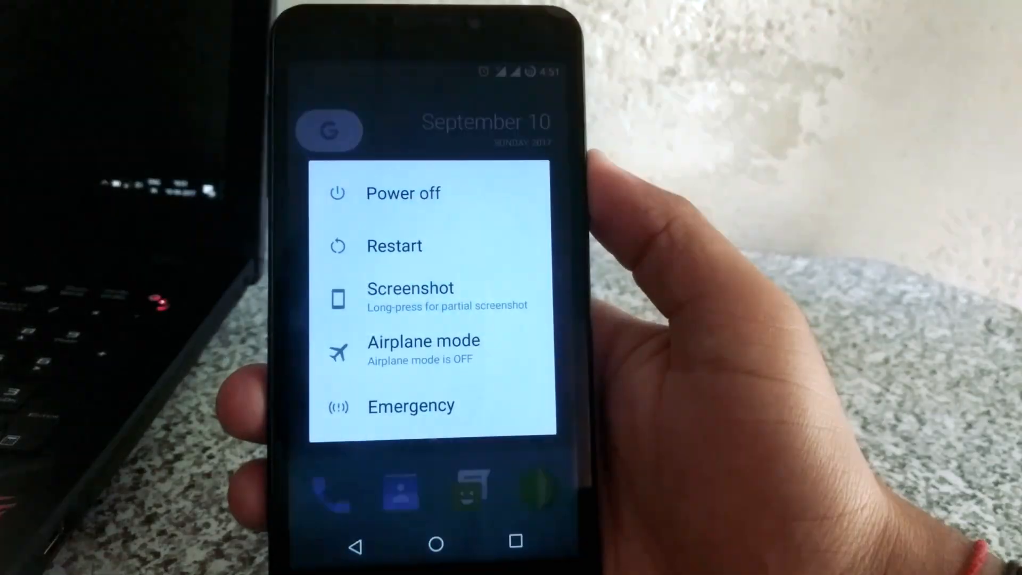
click(394, 245)
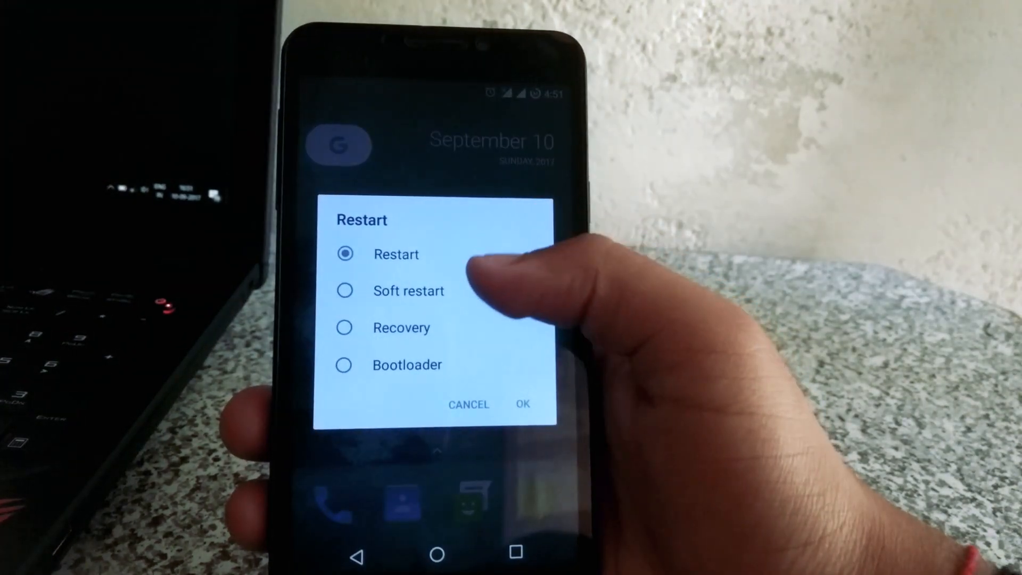
click(344, 327)
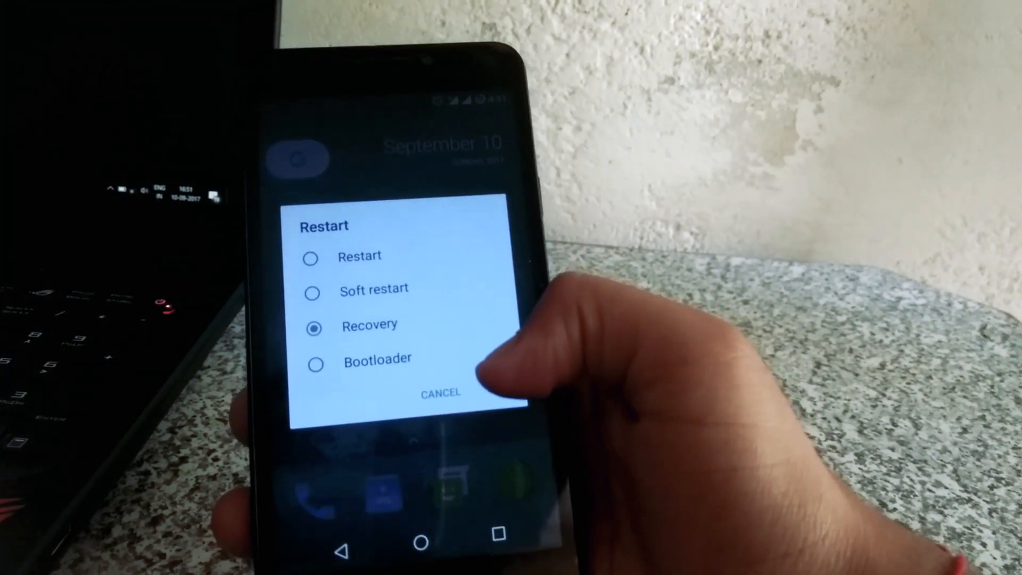